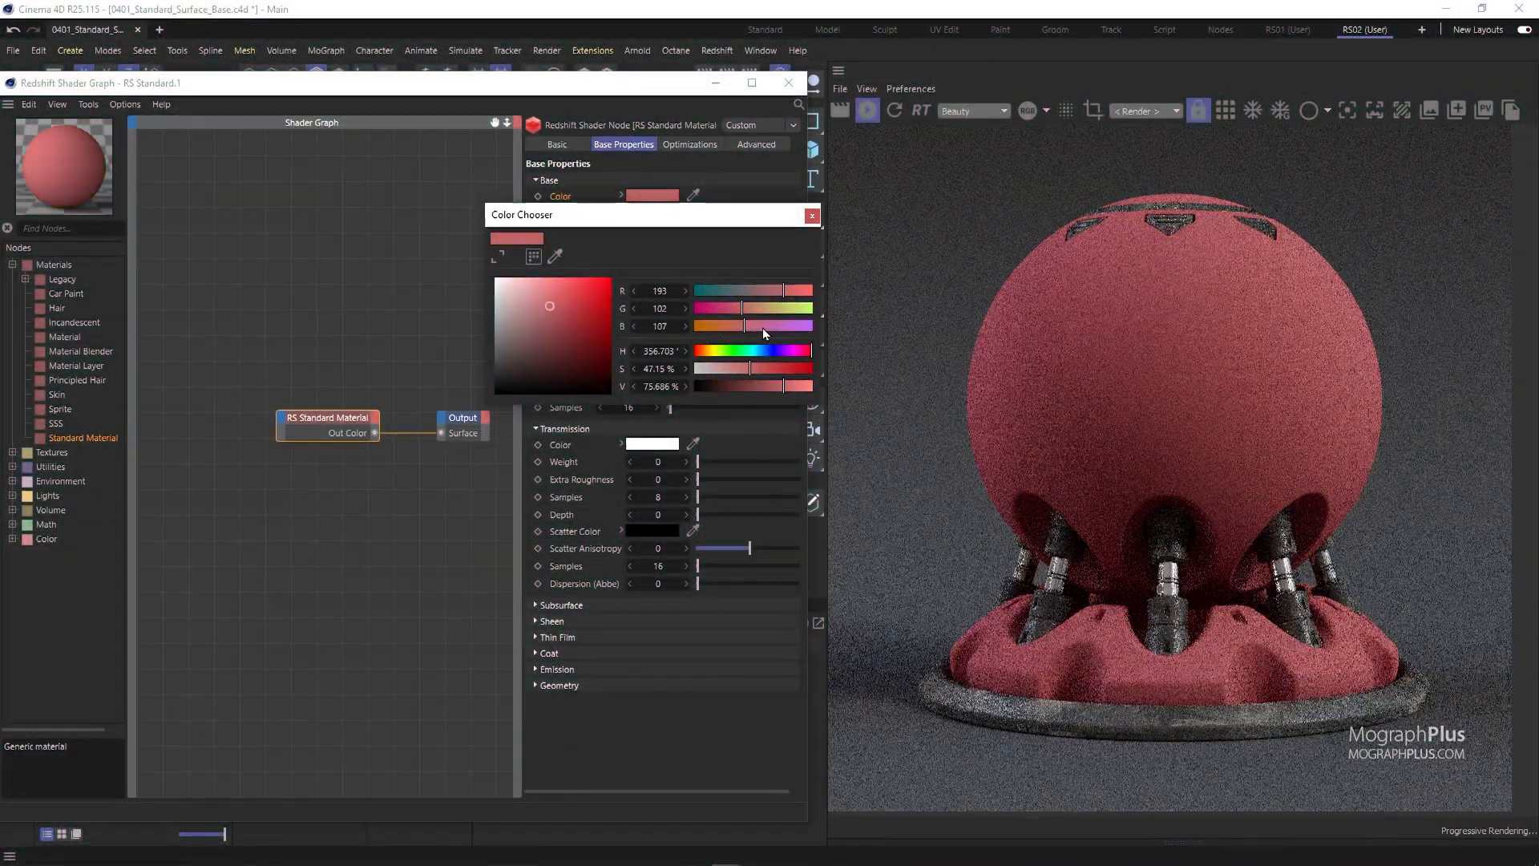
Tint the plastic material's base colour dusty red (RGB 193, 102, 107).
click(811, 214)
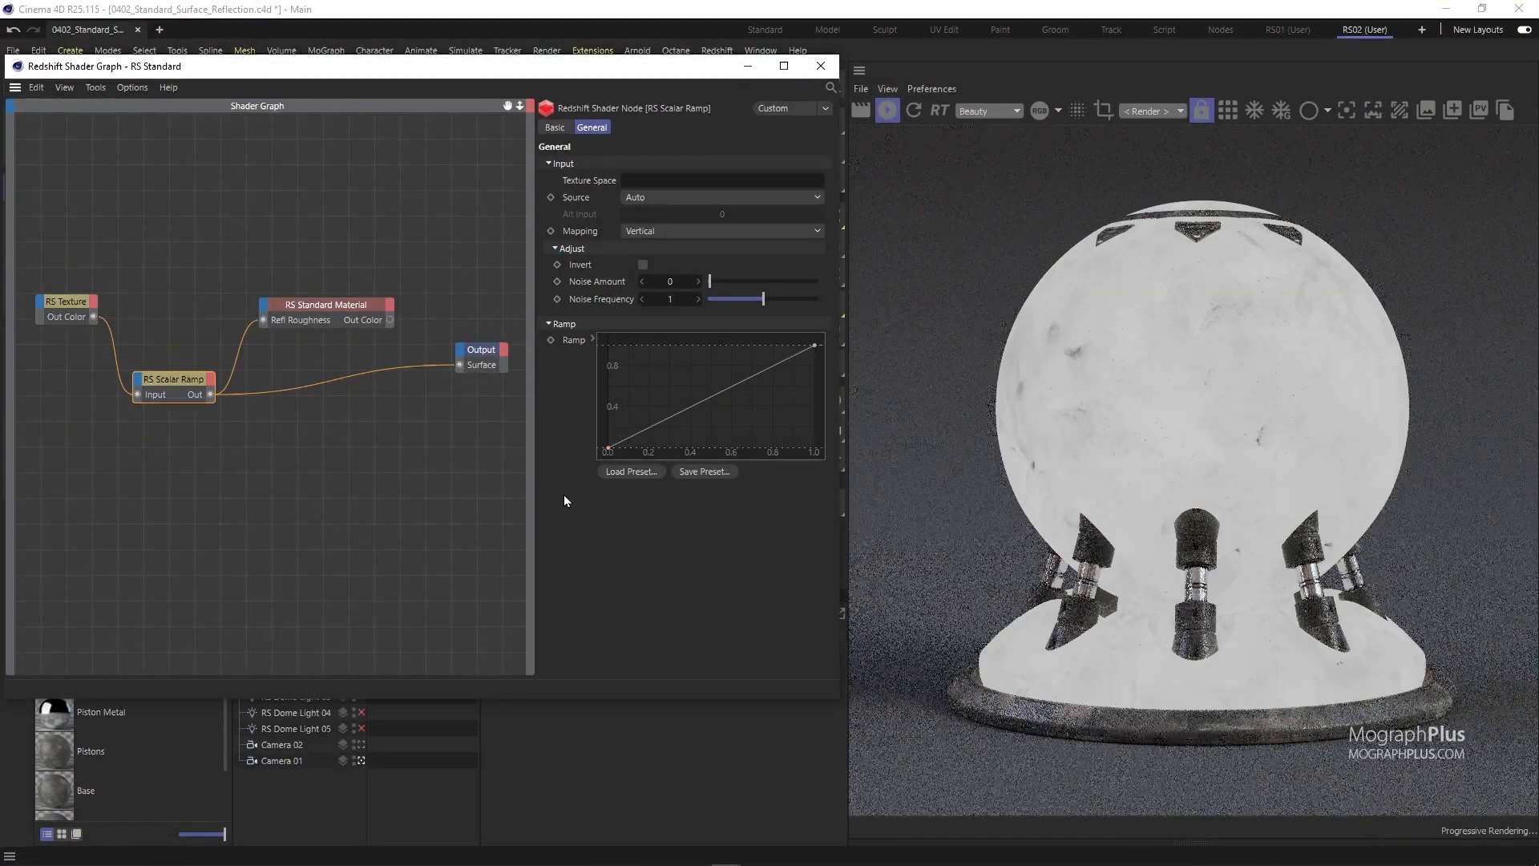
click(334, 305)
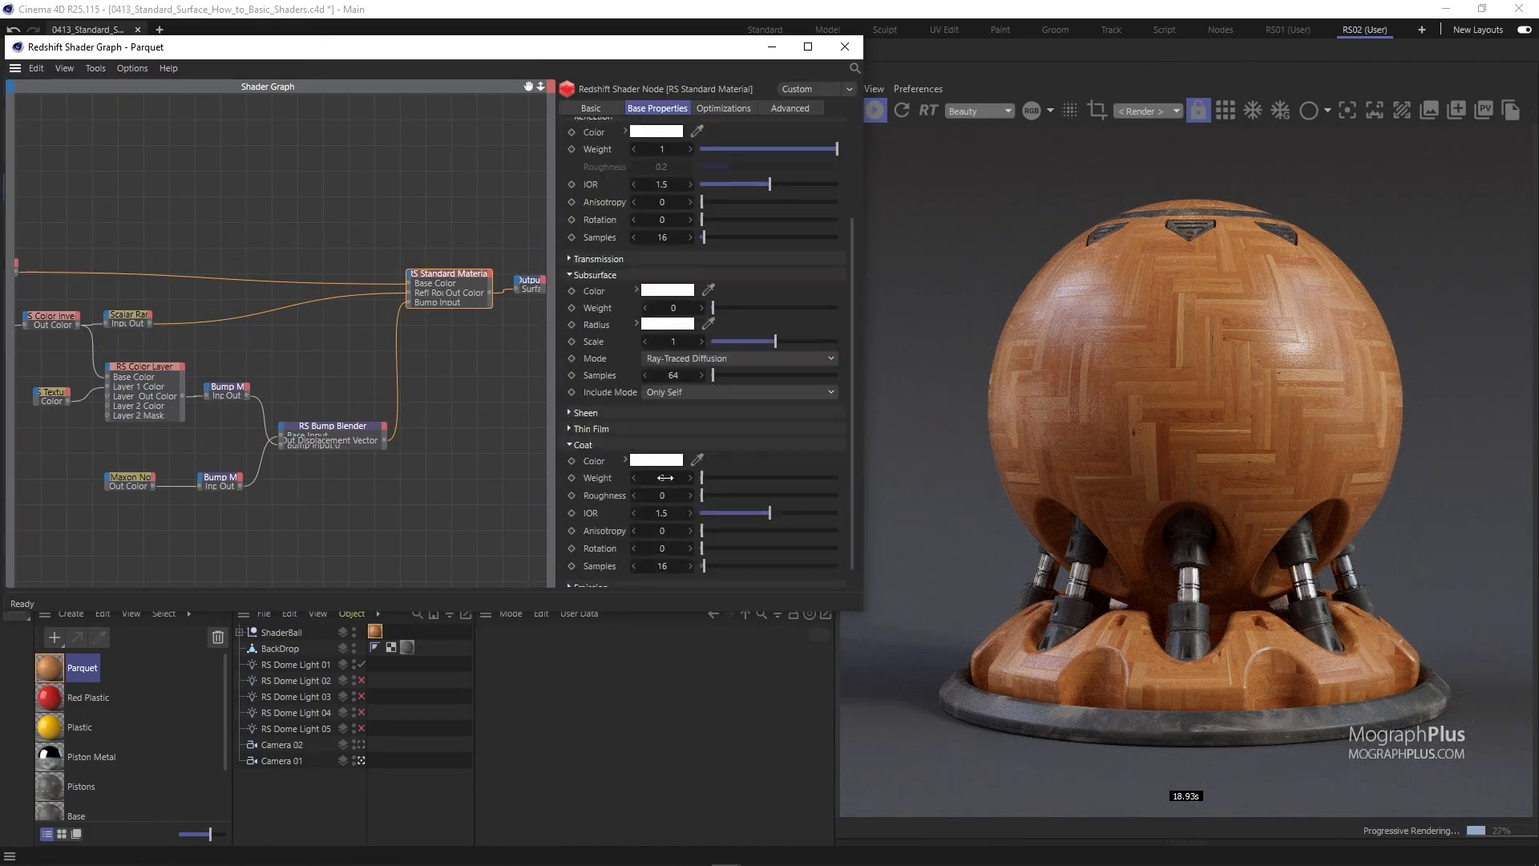
Change the Coat Weight of the Parquet material's Base Properties.
click(83, 667)
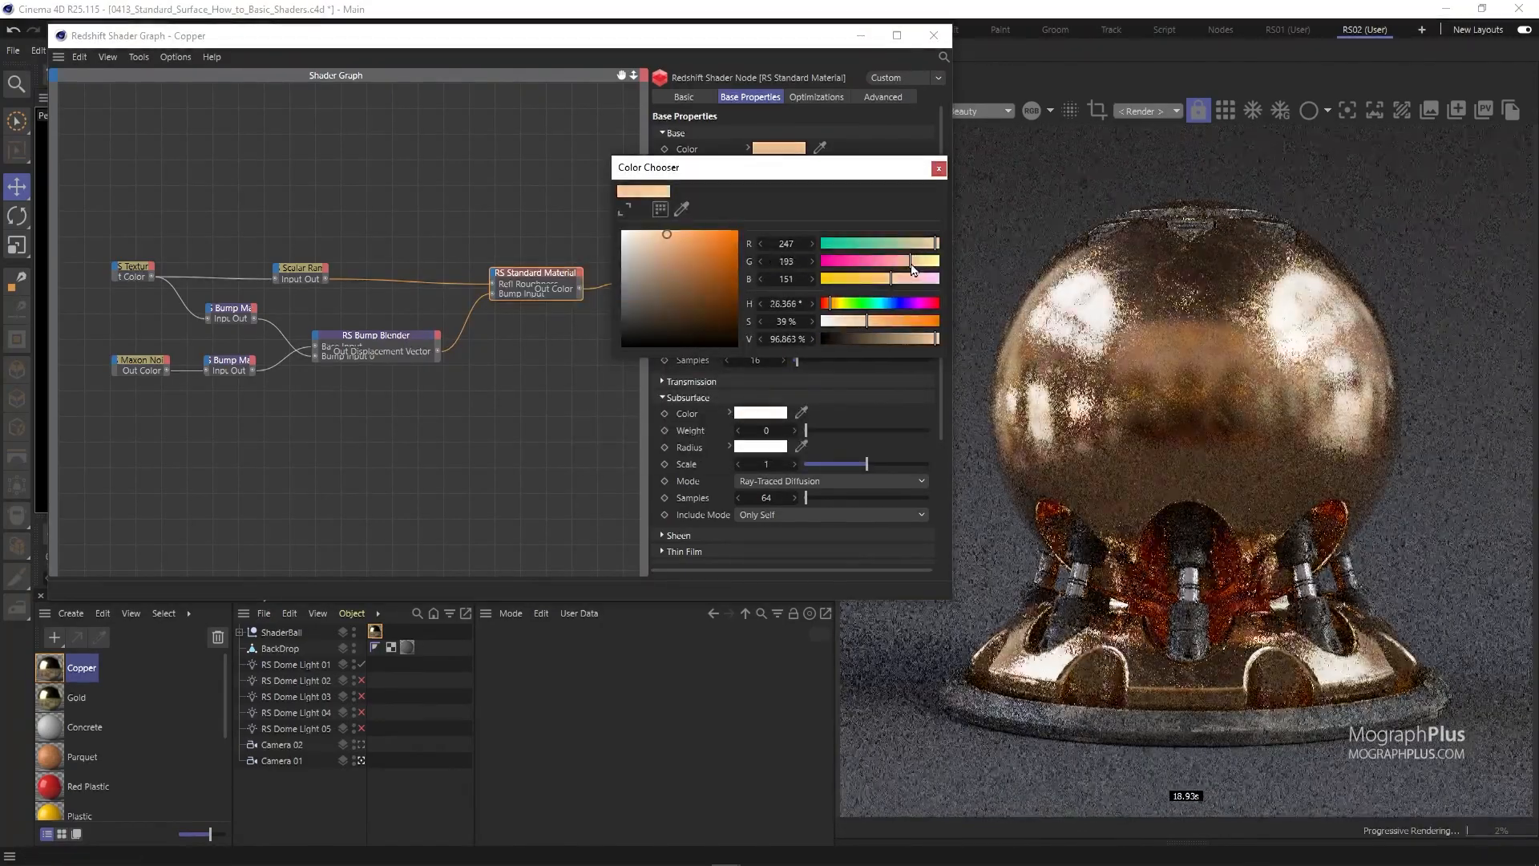
Accept the peach Reflection Color (RGB 247, 193, 151) with Metalness kept at 1.
click(937, 168)
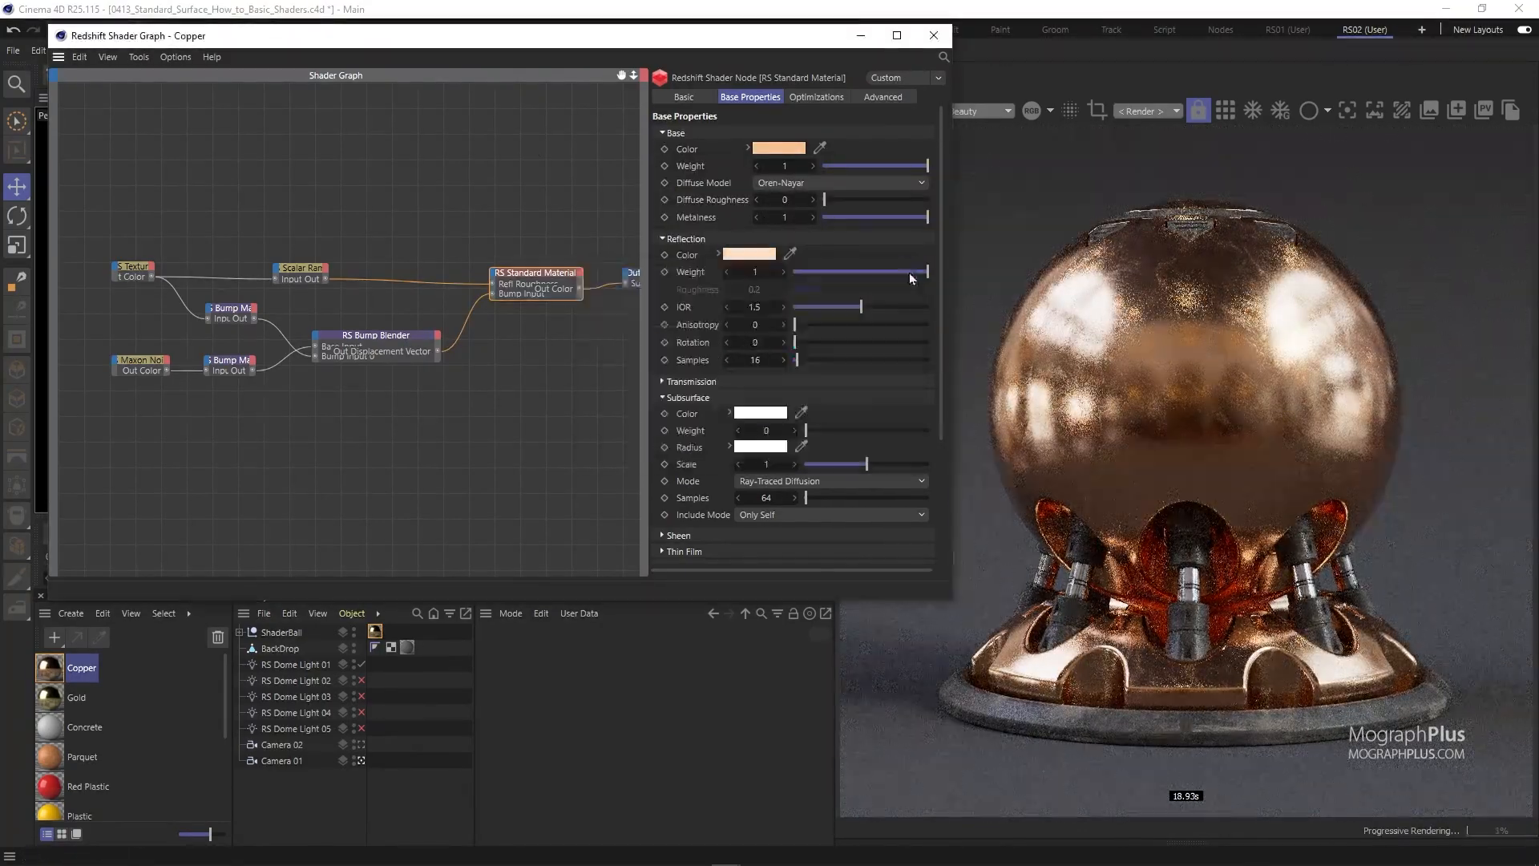